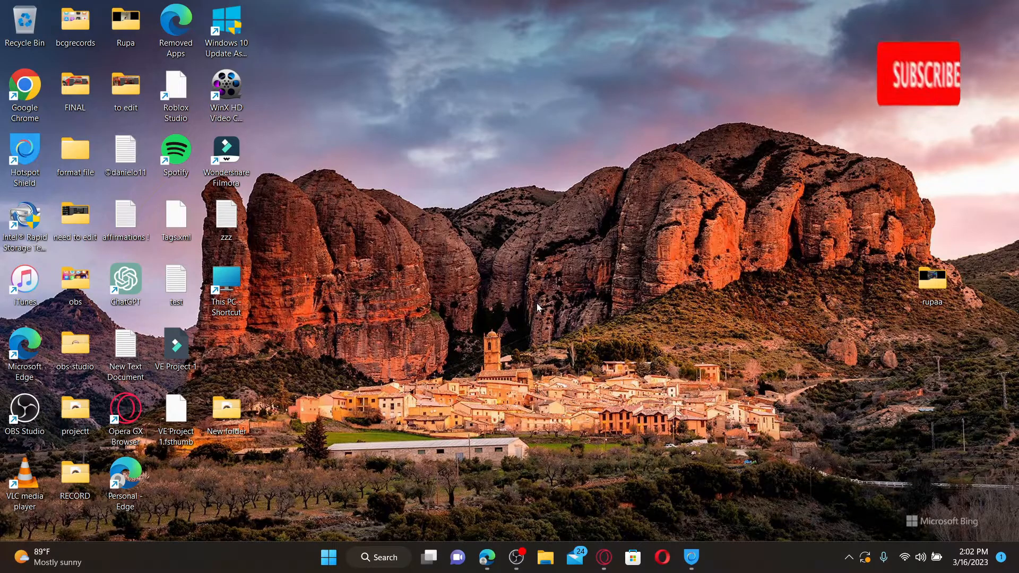
Step: Load alldata.com in Microsoft Edge and proceed with USA region and English language
{"action": "left_click", "coordinate": [918, 72]}
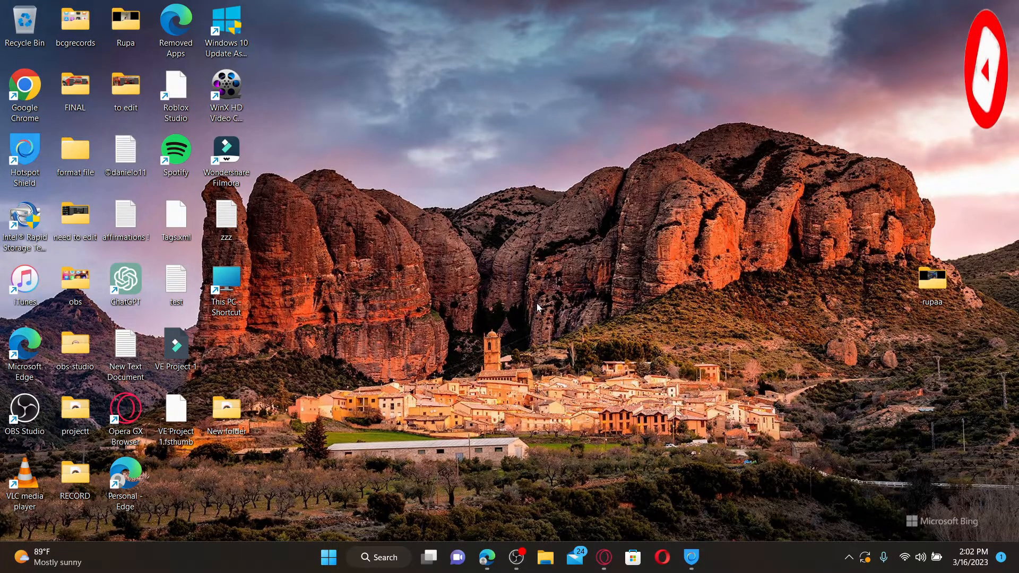
{"action": "mouse_move", "coordinate": [482, 535]}
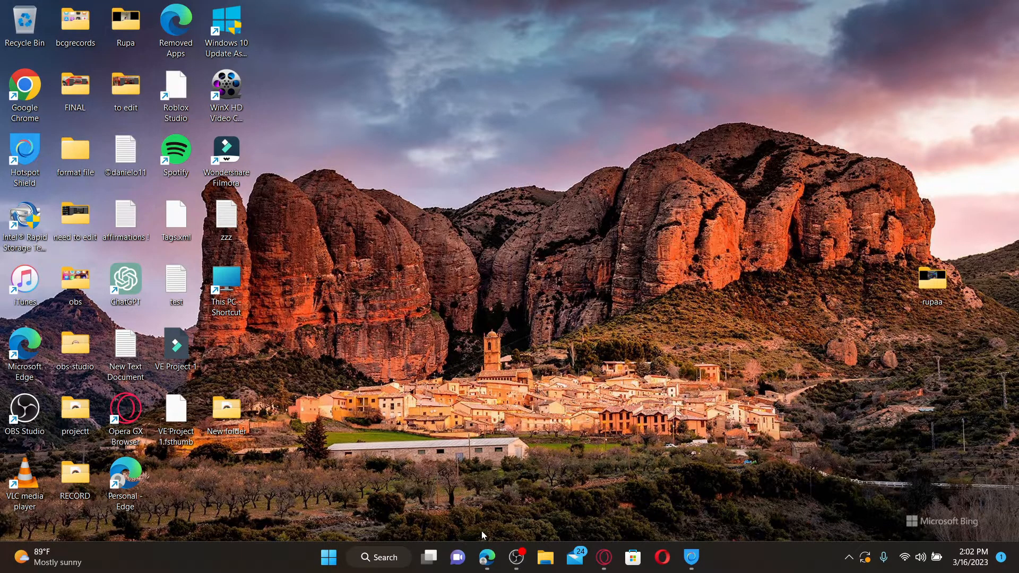
{"action": "left_click", "coordinate": [486, 558]}
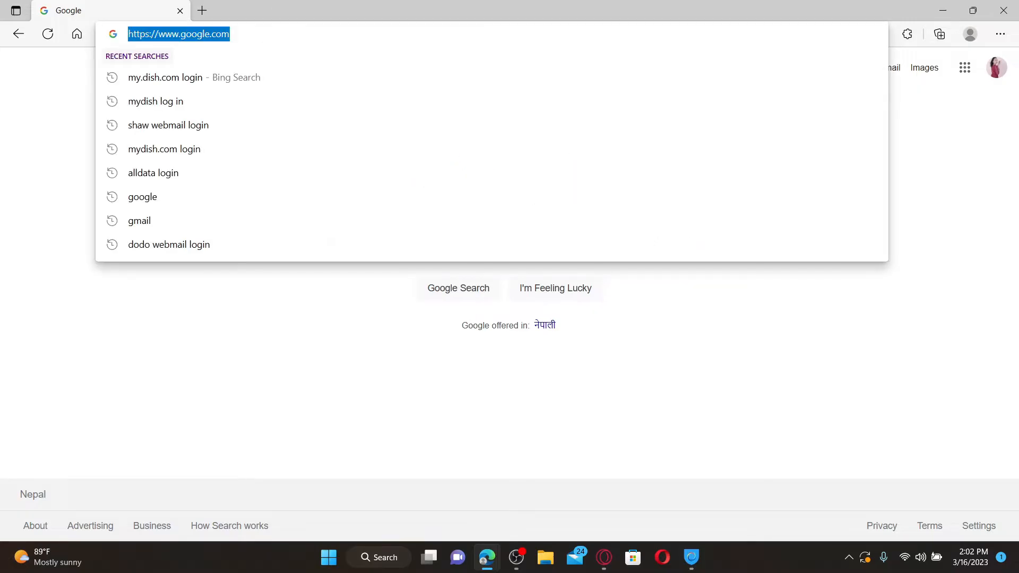
{"action": "left_click", "coordinate": [153, 172]}
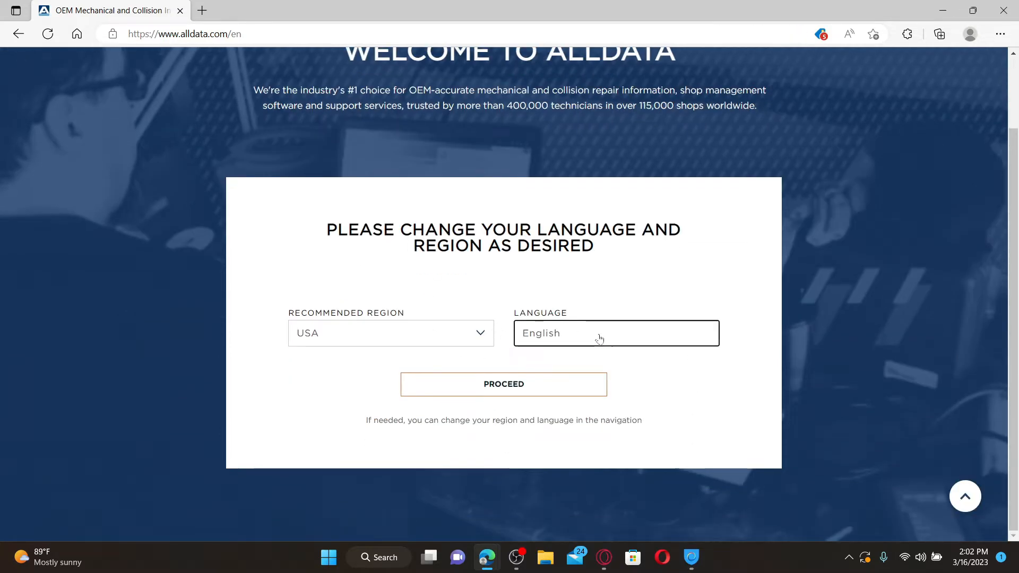
{"action": "left_click", "coordinate": [503, 383]}
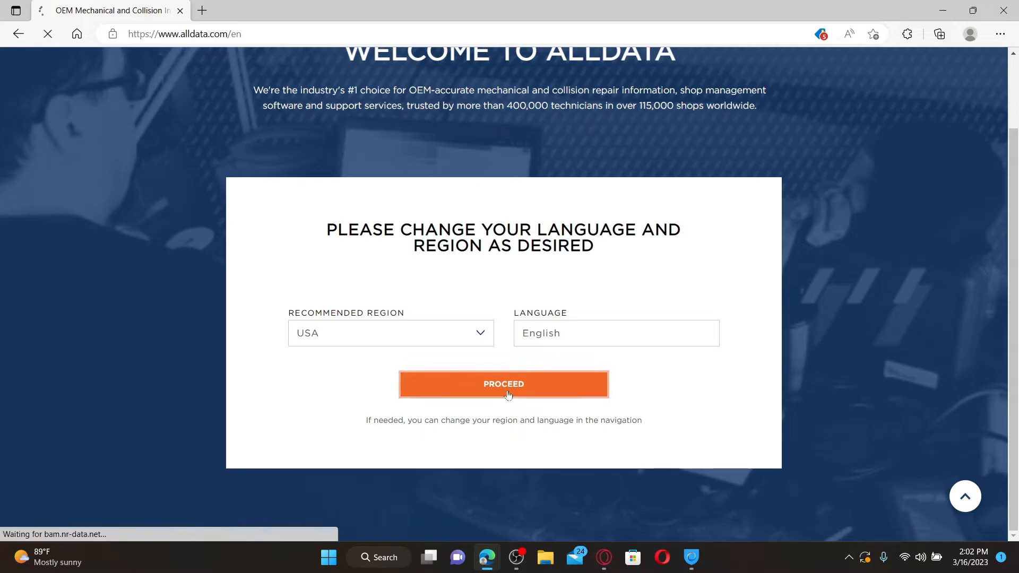
{"action": "left_click", "coordinate": [503, 383]}
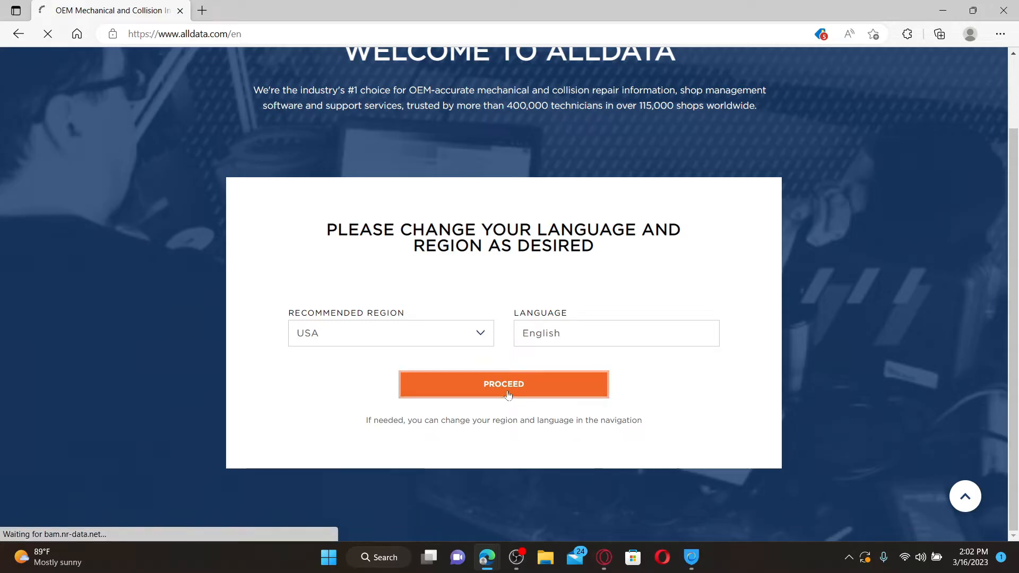
{"action": "left_click", "coordinate": [503, 383]}
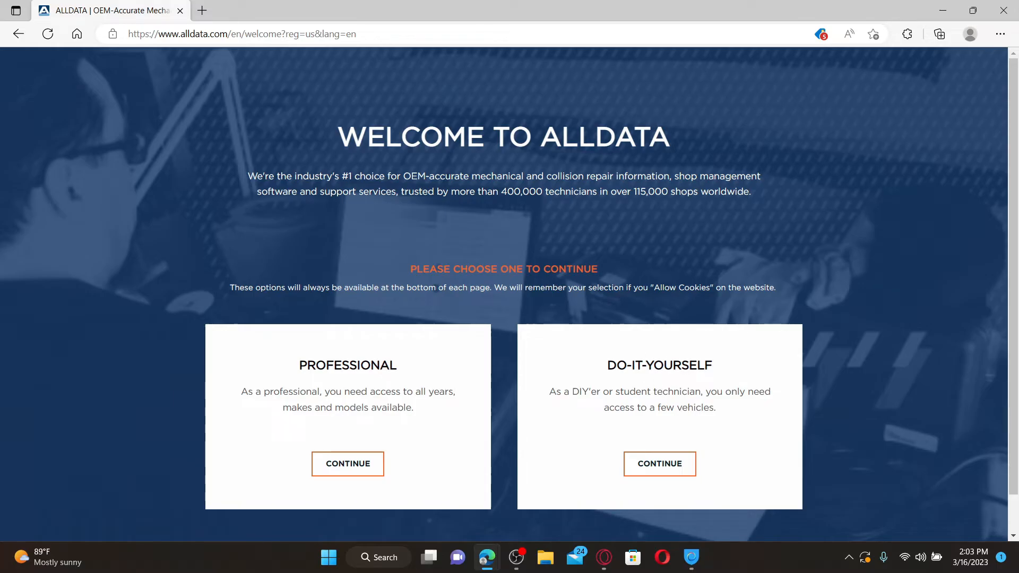
Step: Continue past the Professional / Do-It-Yourself choice to the ALLDATA US homepage
{"action": "left_click", "coordinate": [347, 463]}
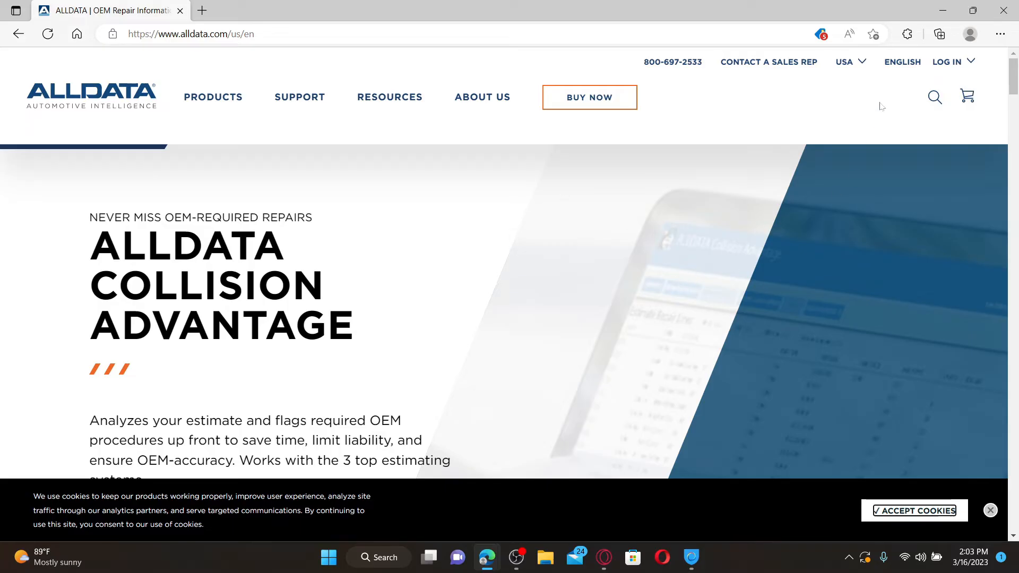
Step: Accept cookies and choose Log In under Manage My Account from the LOG IN menu
{"action": "left_click", "coordinate": [912, 509]}
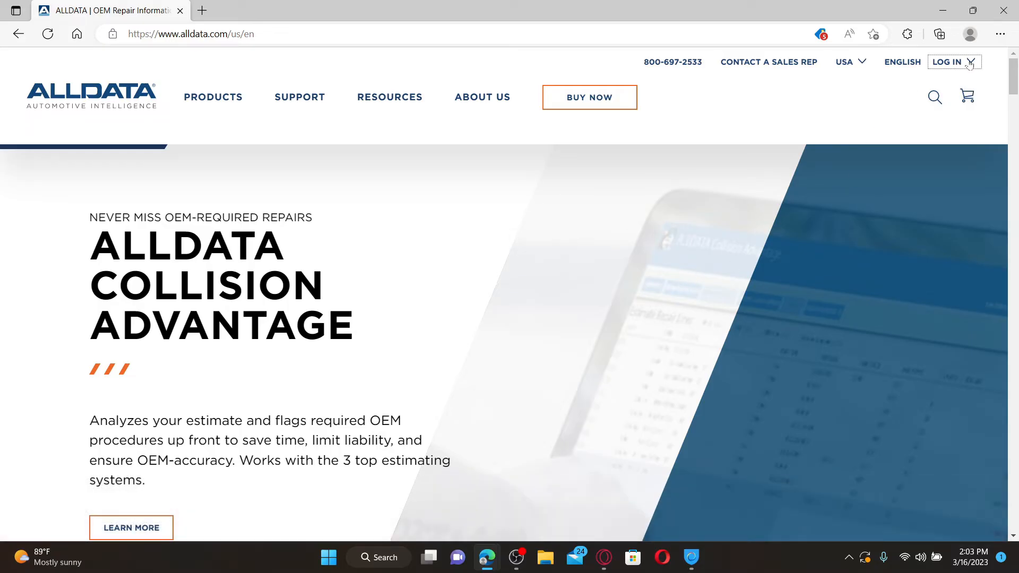
{"action": "left_click", "coordinate": [950, 61]}
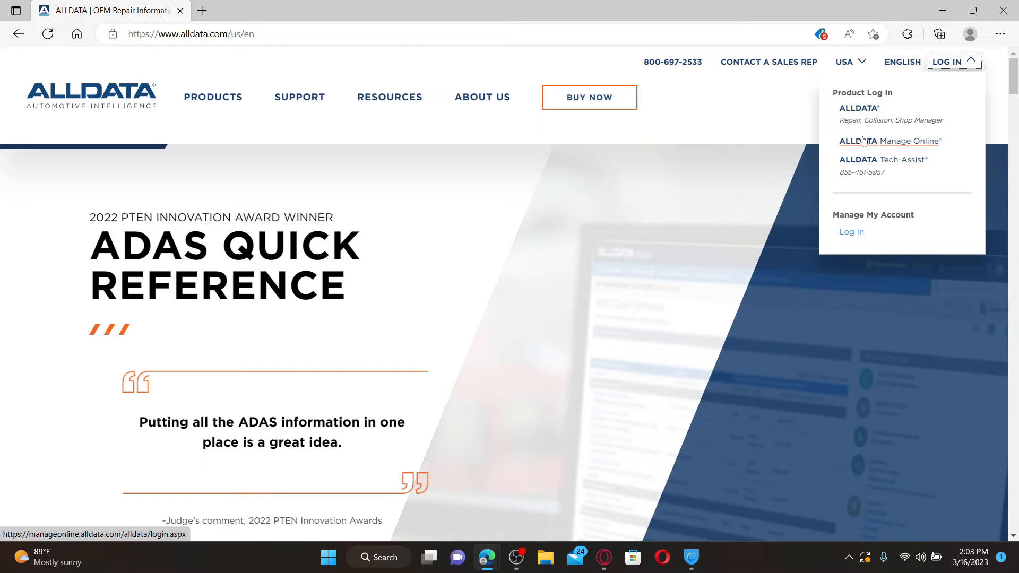
{"action": "mouse_move", "coordinate": [851, 232]}
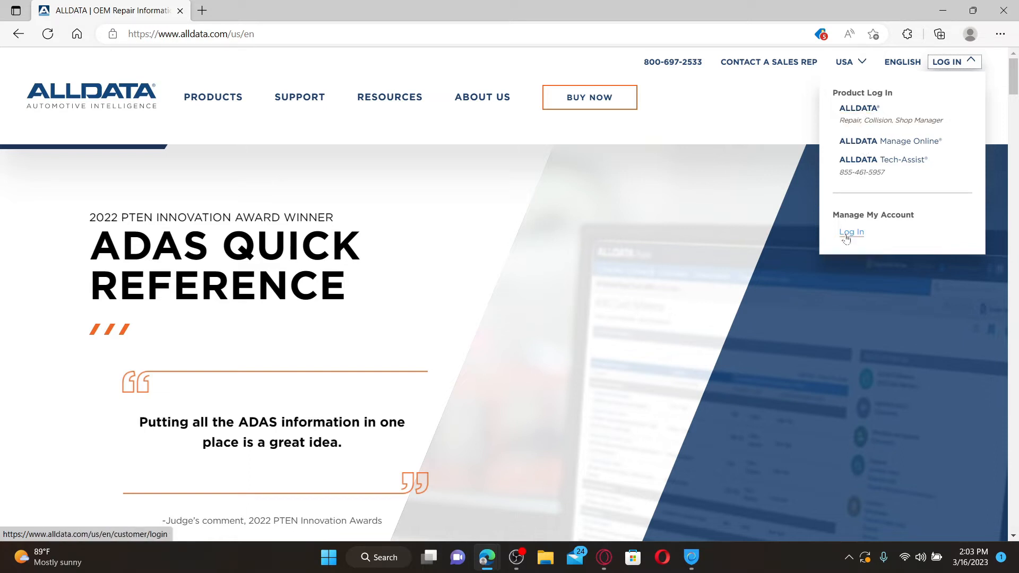
{"action": "left_click", "coordinate": [850, 232]}
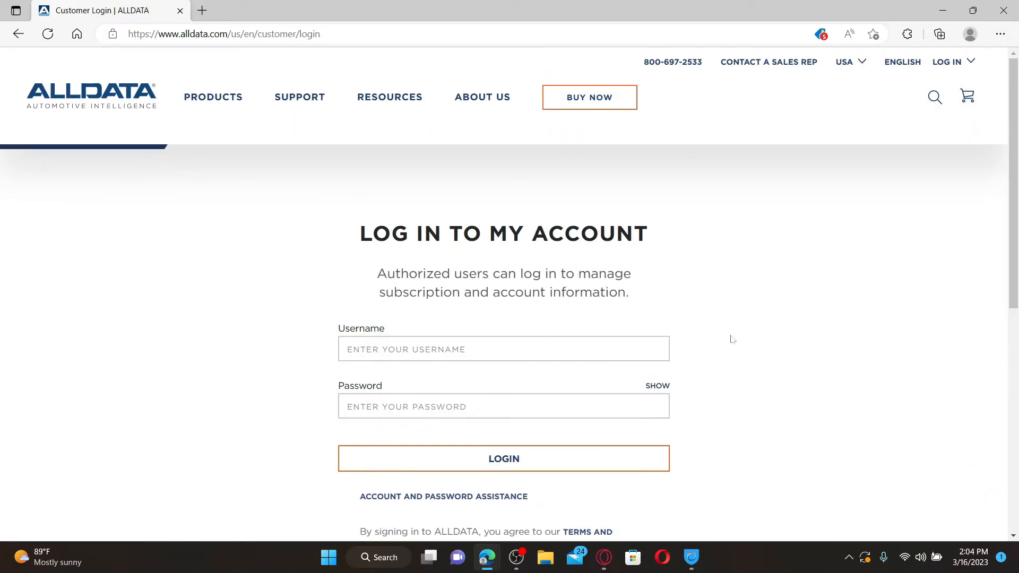
{"action": "type", "text": "Rupadulal"}
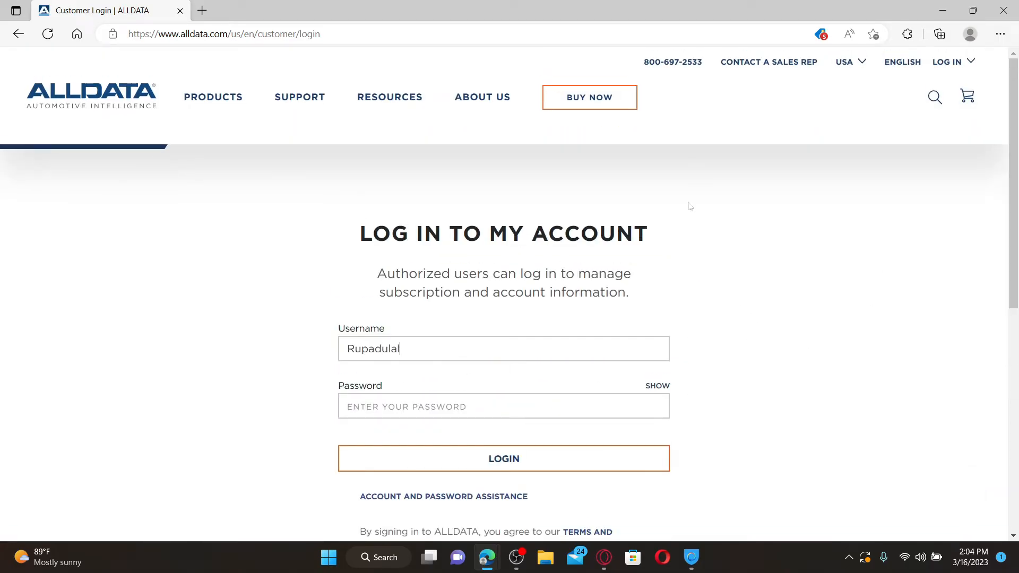
{"action": "left_click", "coordinate": [503, 406]}
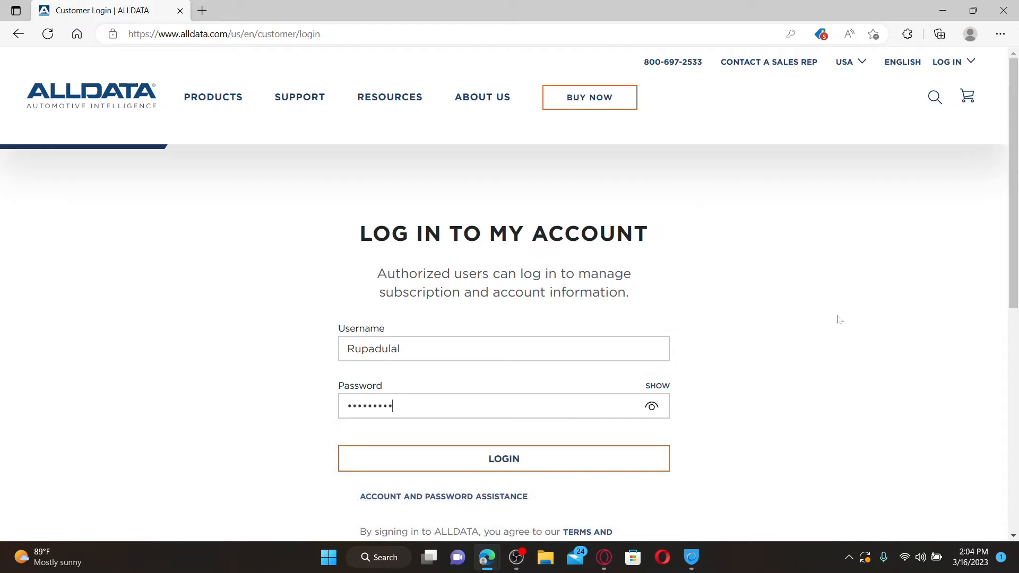
{"action": "scroll", "scroll_direction": "down", "scroll_amount": 3}
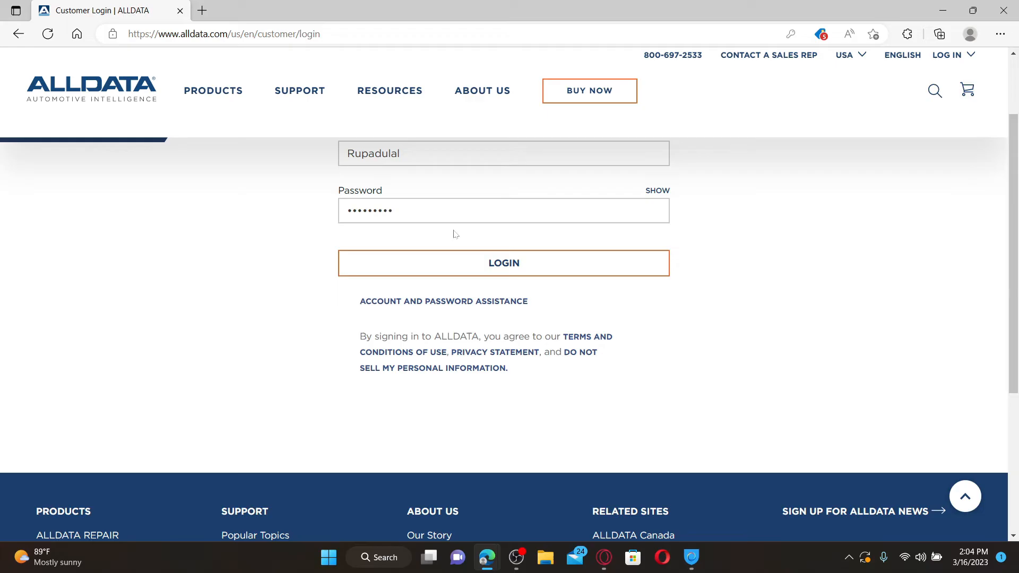
{"action": "mouse_move", "coordinate": [391, 301]}
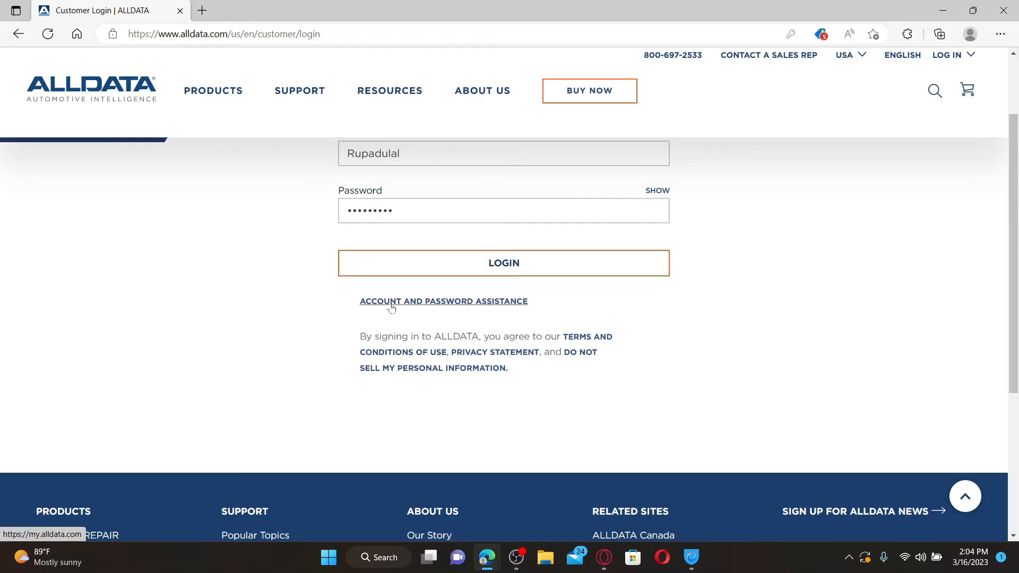
{"action": "mouse_move", "coordinate": [463, 310]}
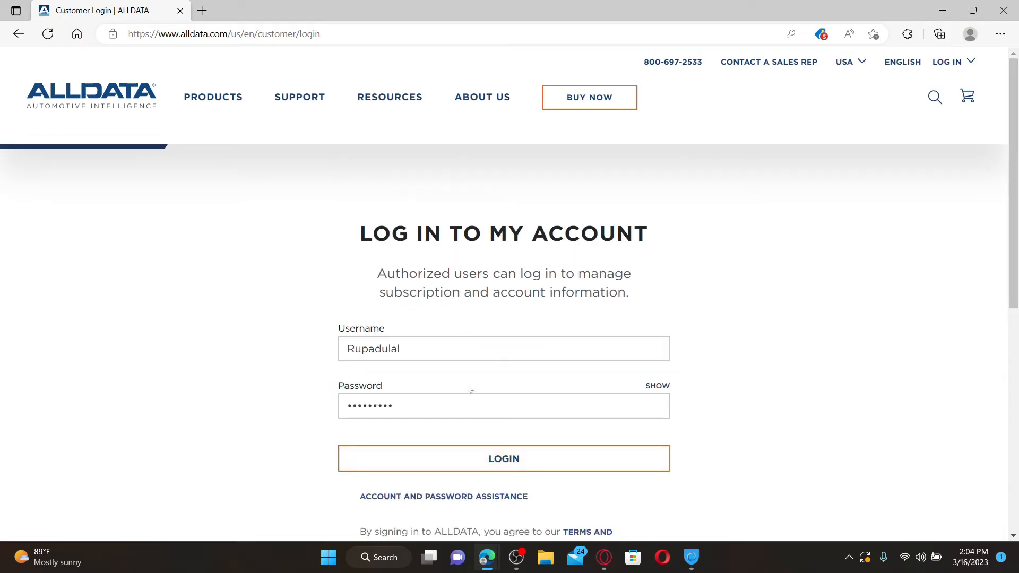
{"action": "mouse_move", "coordinate": [503, 458]}
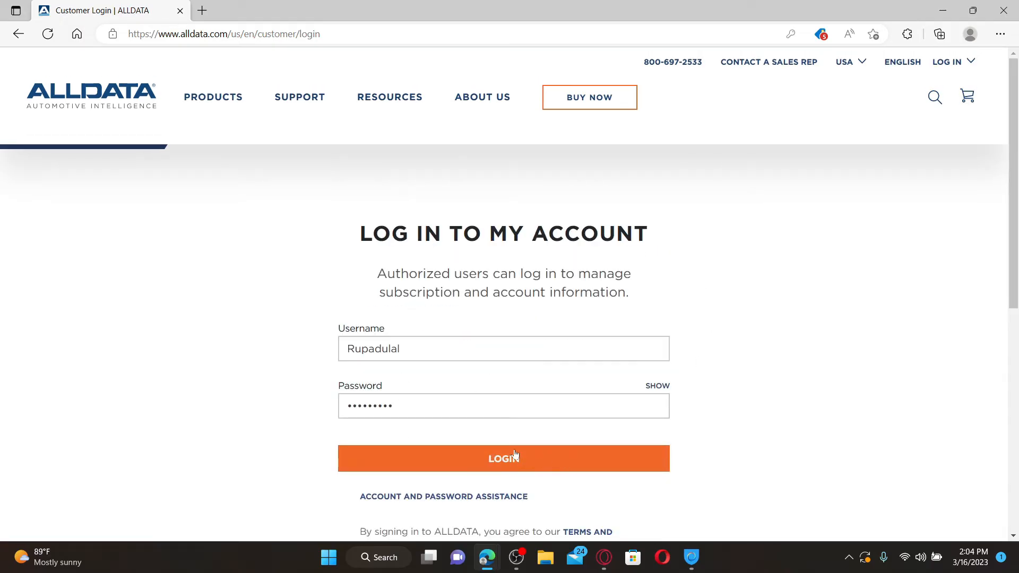